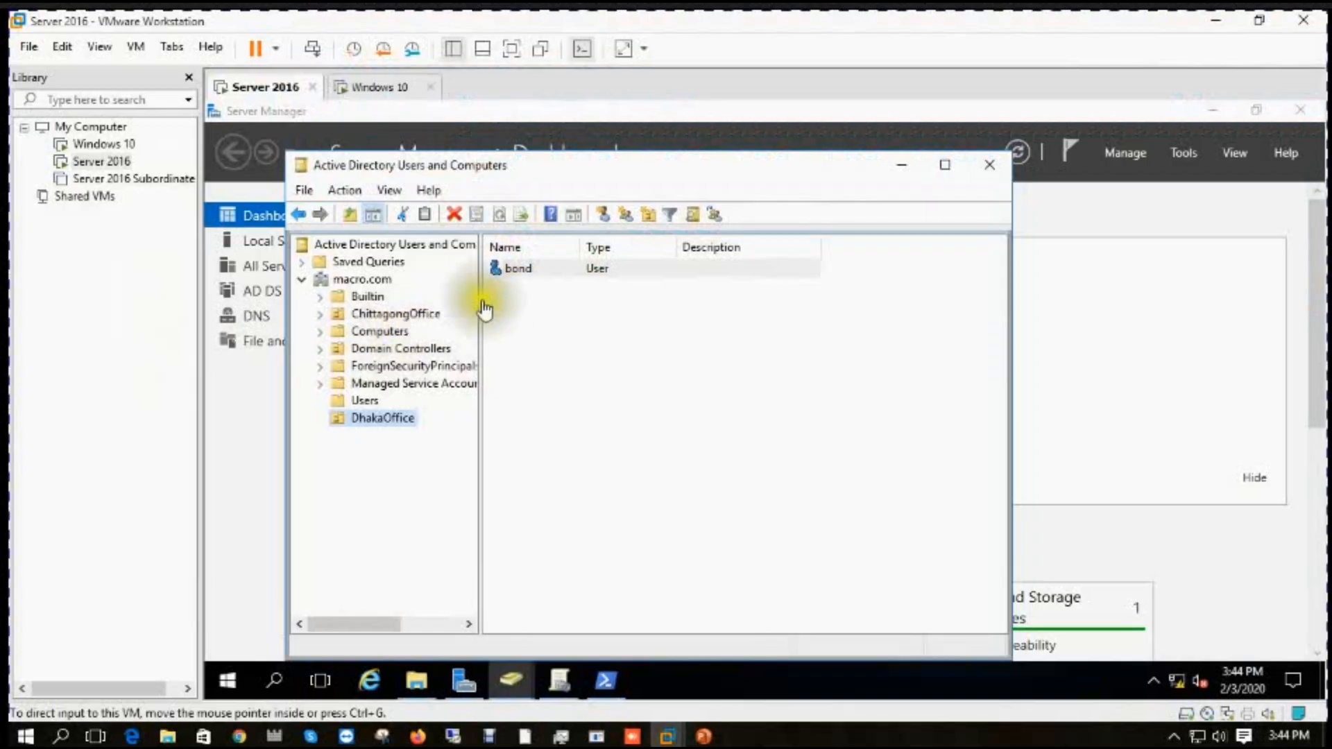
mouse_move(953, 183)
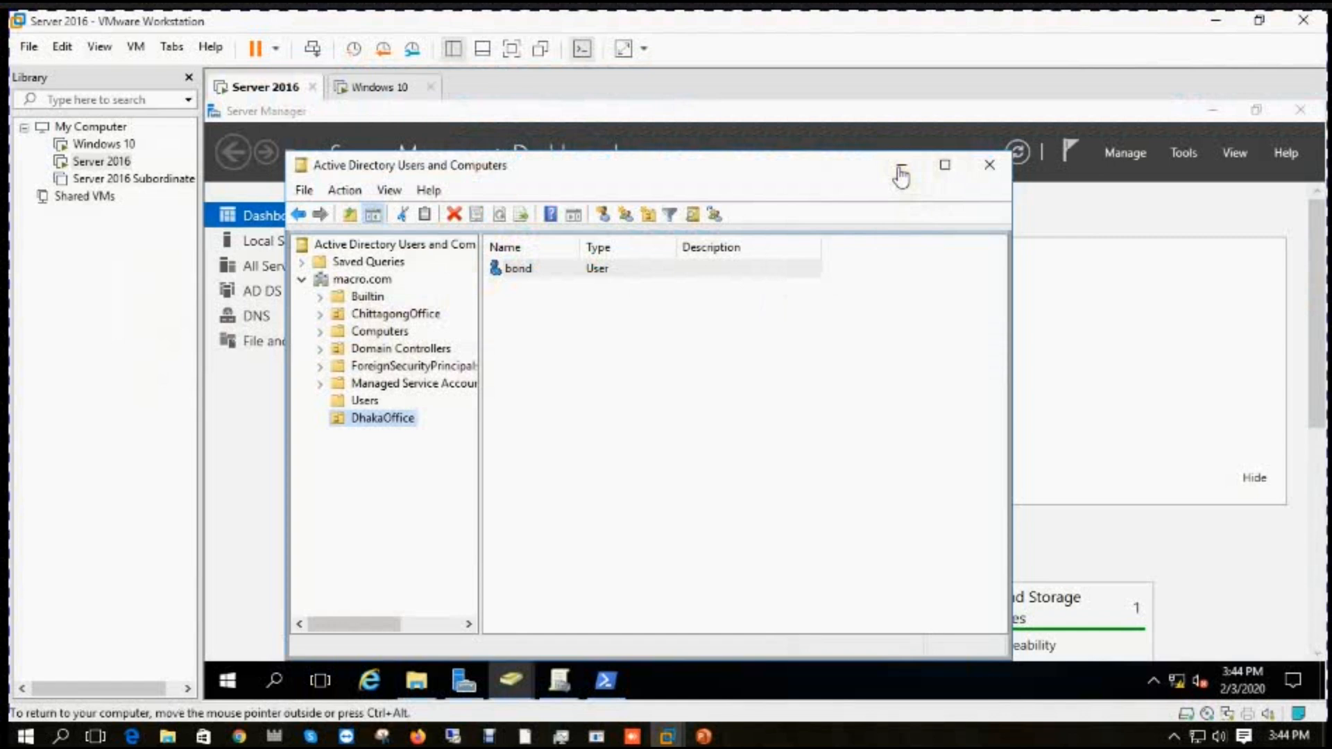
Show Group Policy Management with ctggpo linked to ChittagongOffice, and switch the VM to full screen.
click(988, 164)
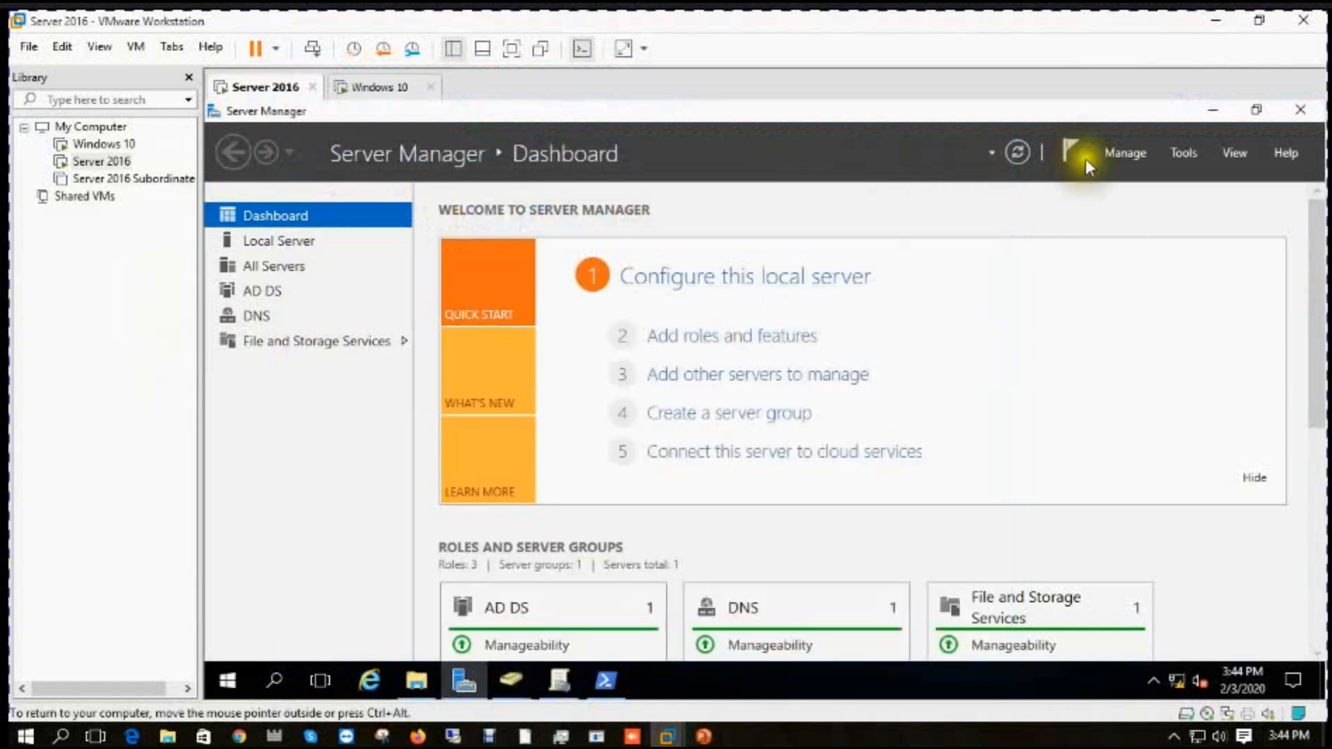
mouse_move(1182, 153)
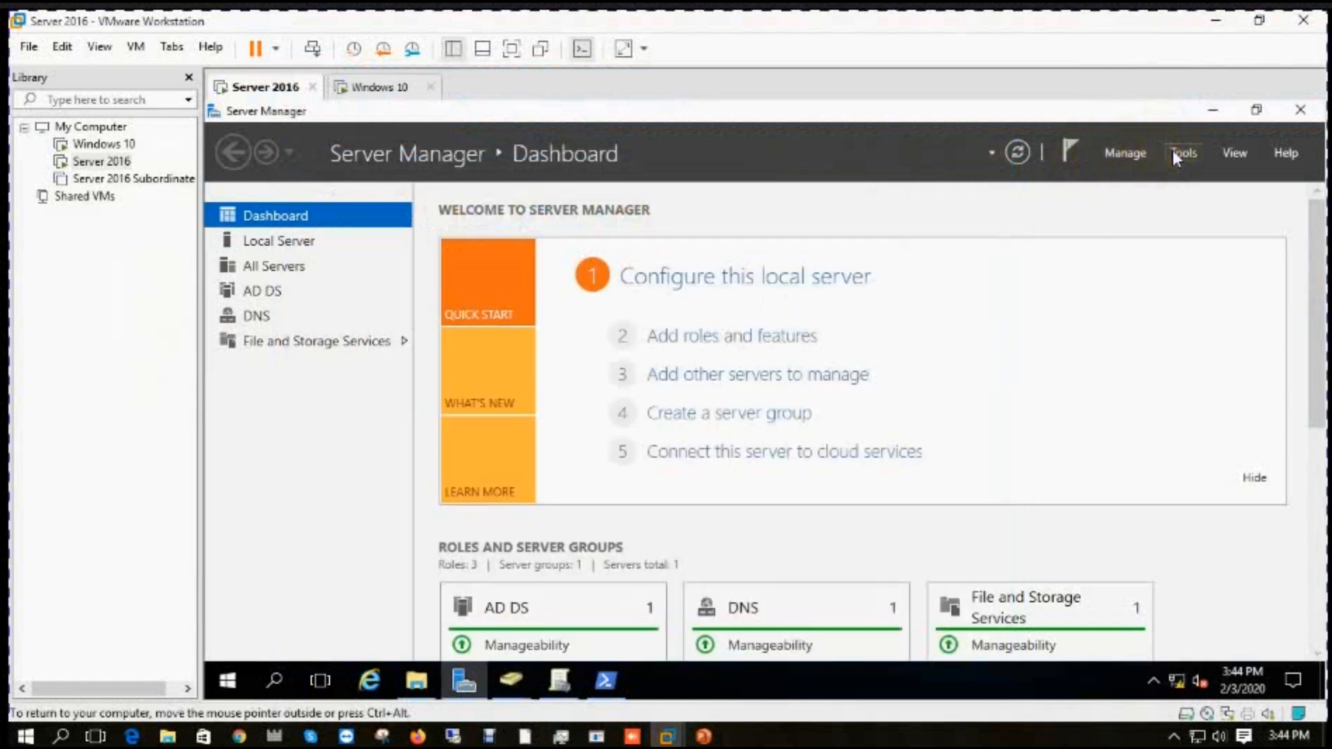
click(1182, 153)
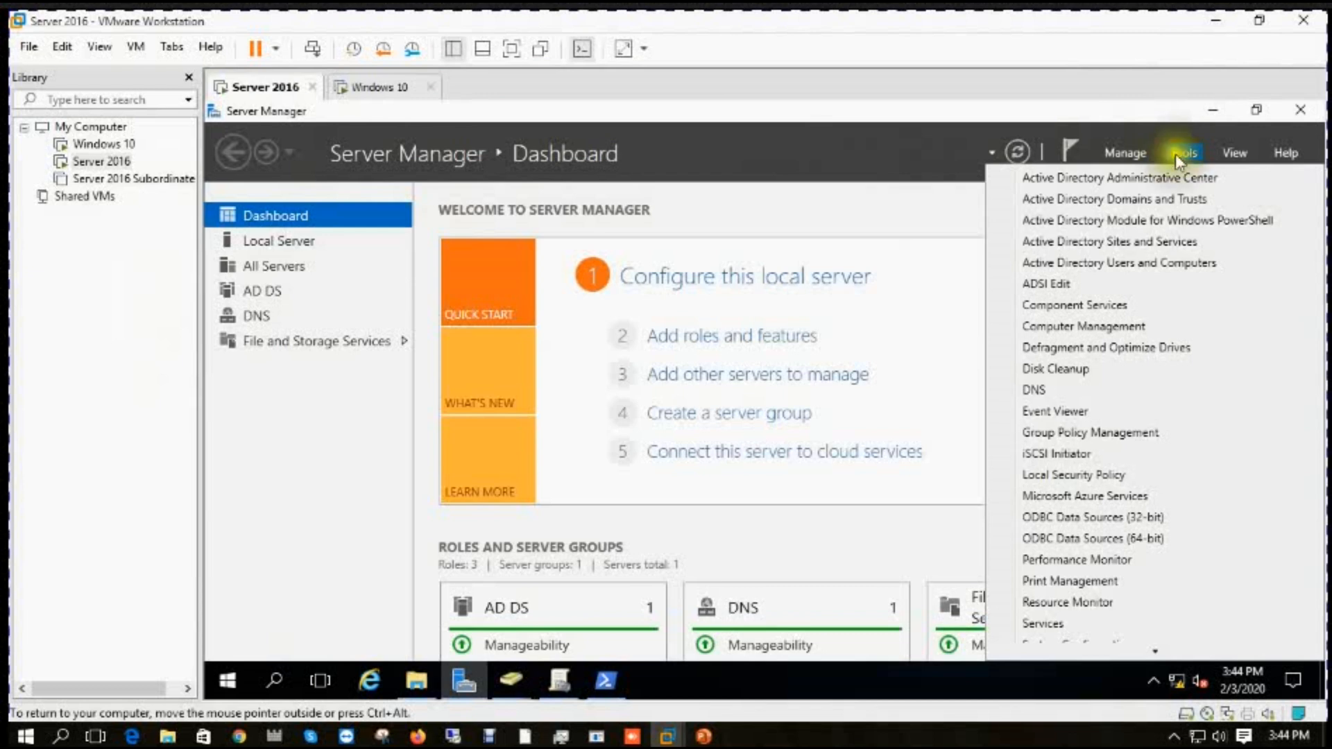
mouse_move(1076, 315)
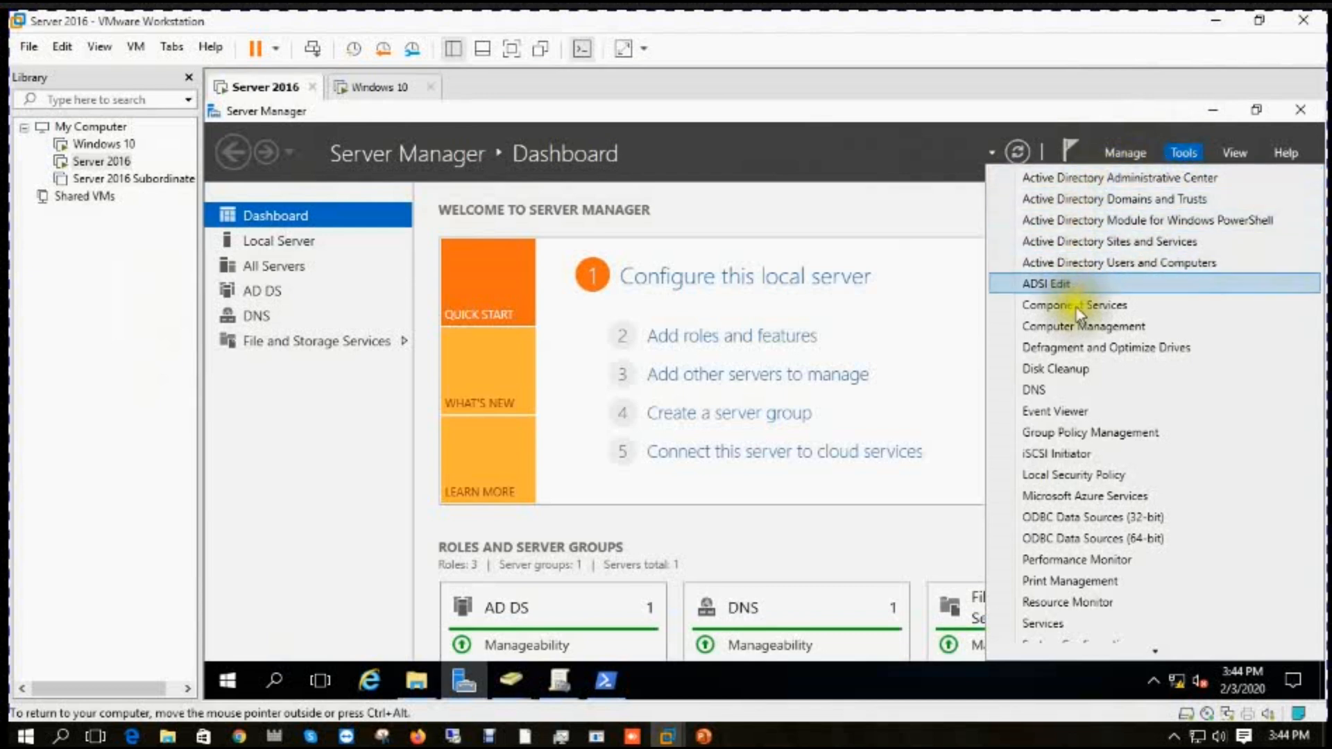
mouse_move(1079, 410)
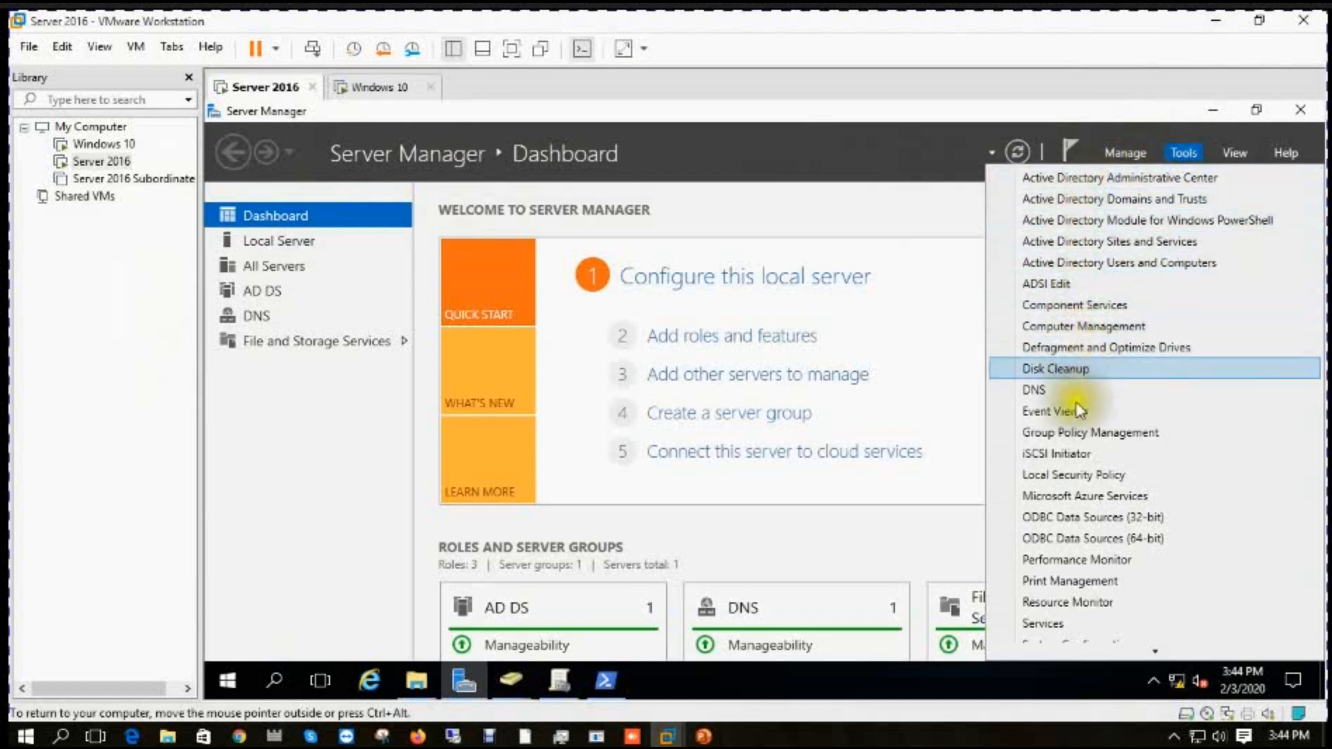
mouse_move(1090, 433)
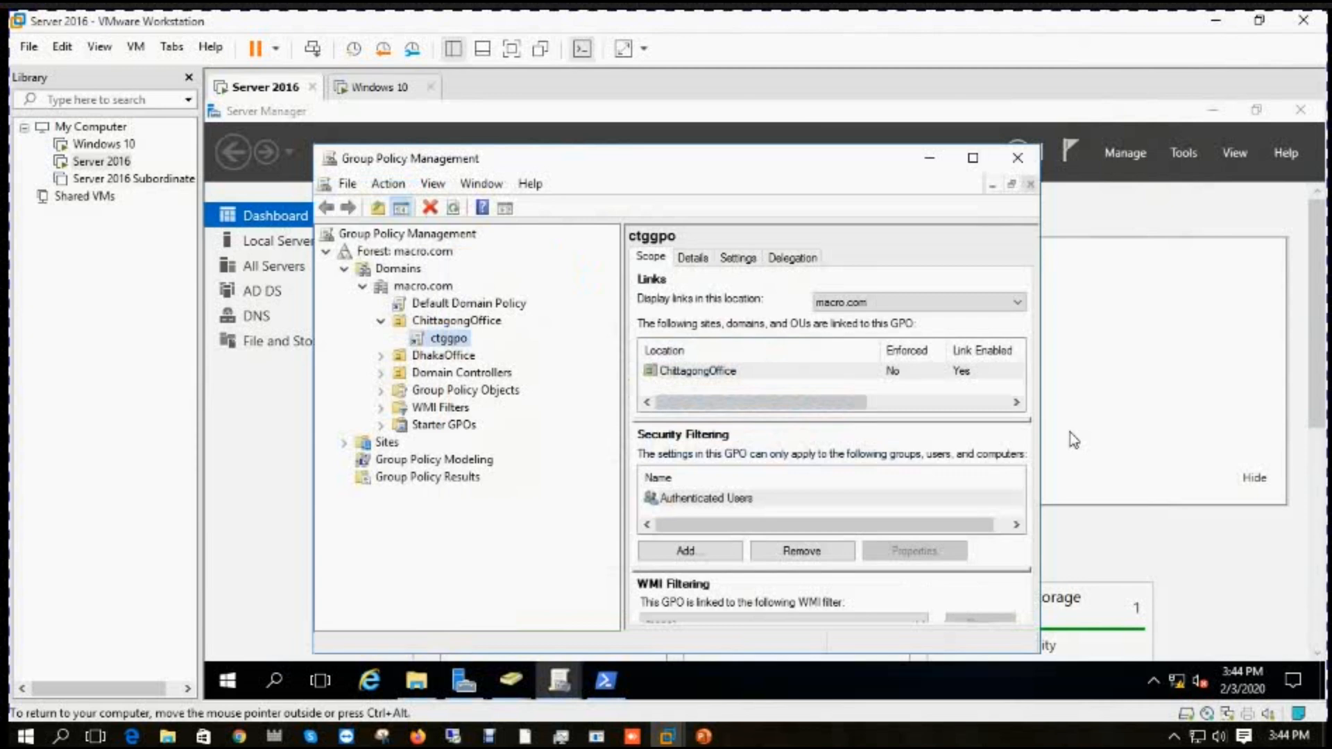
mouse_move(480, 43)
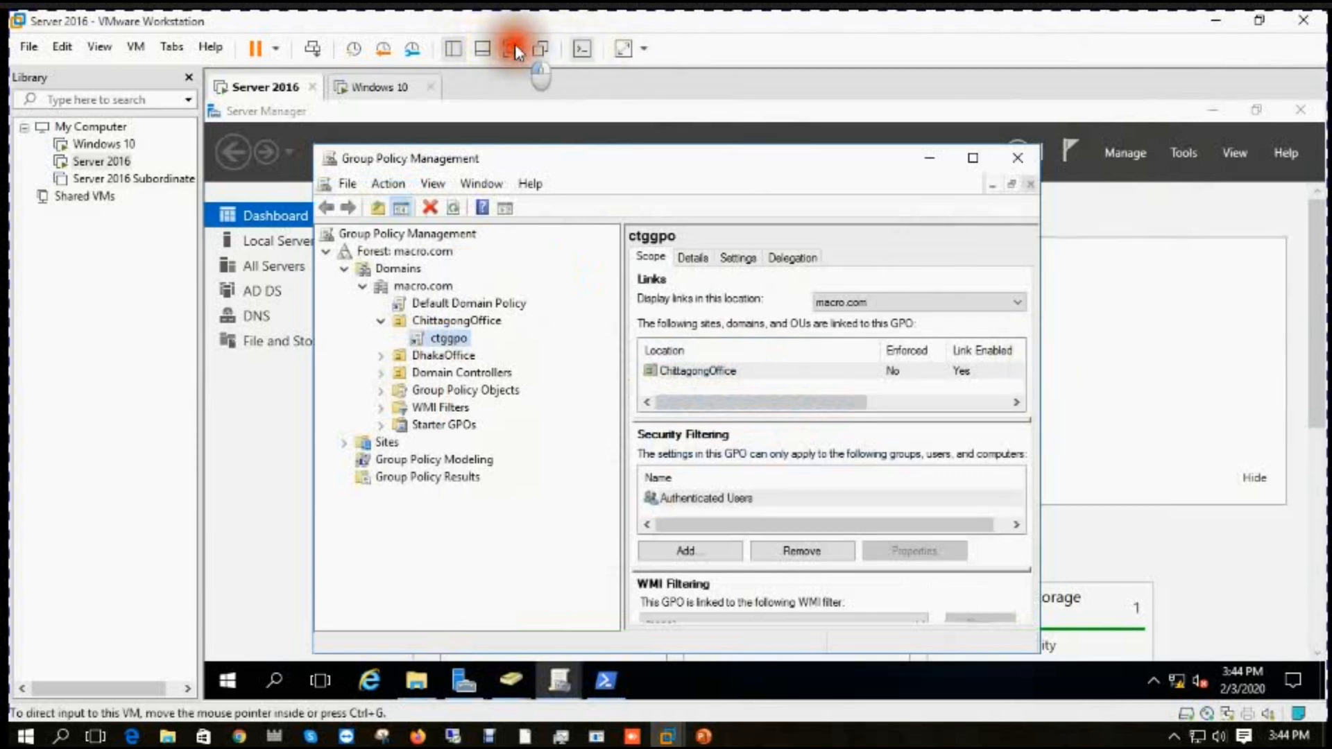
click(510, 48)
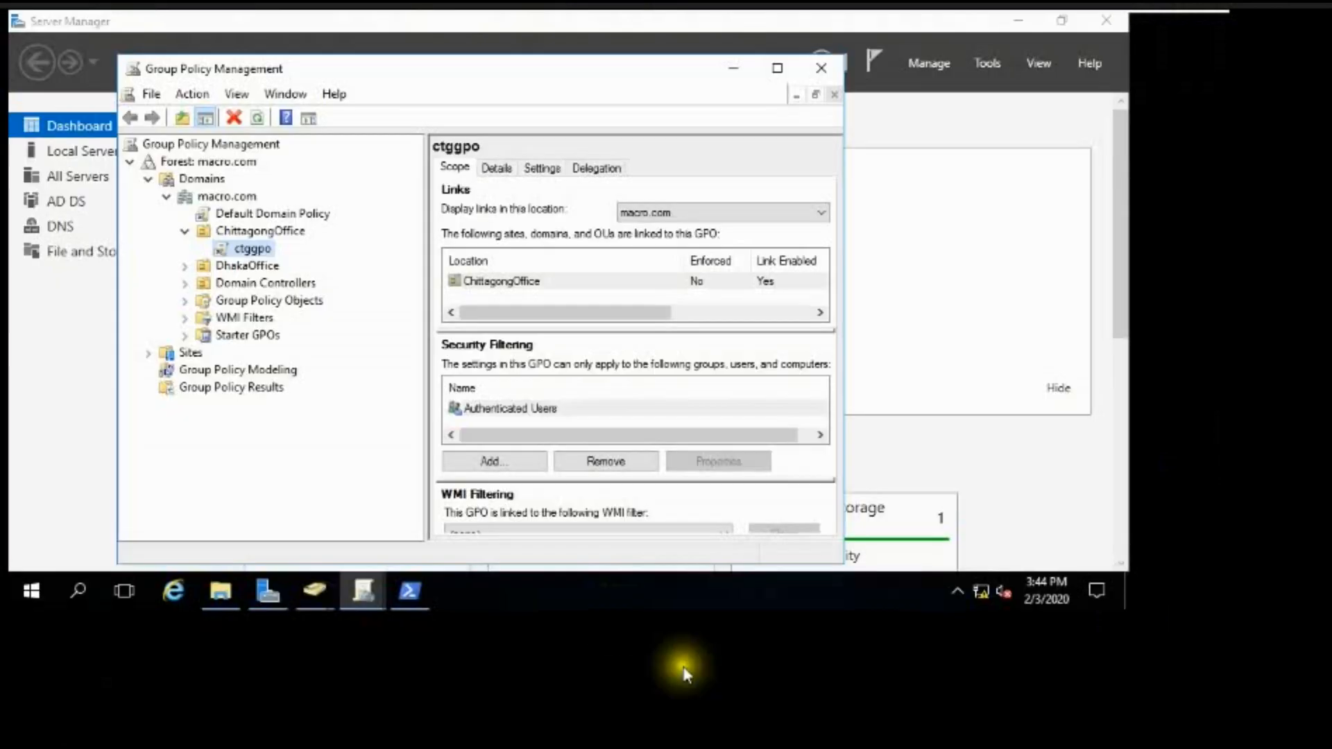